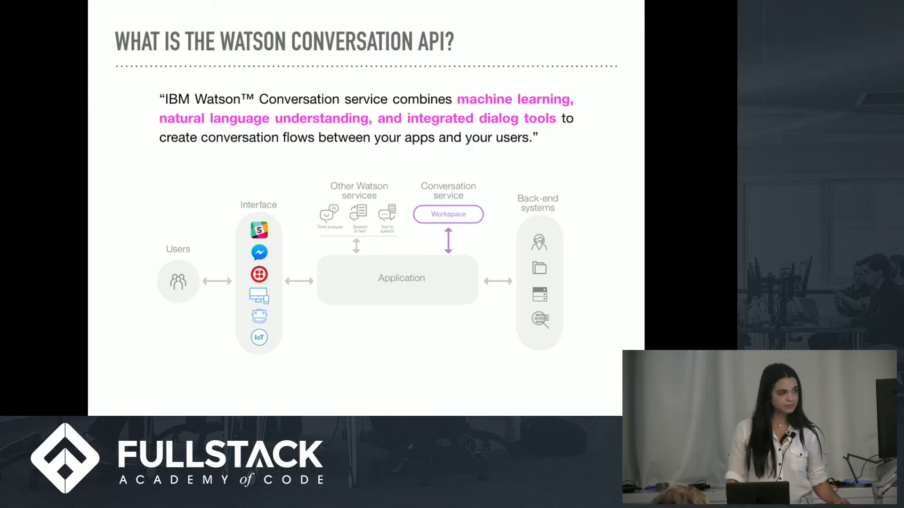
# Step: Advance the deck to the Getting Started slide and reveal the install and BlueMix signup steps
pyautogui.press('Right')
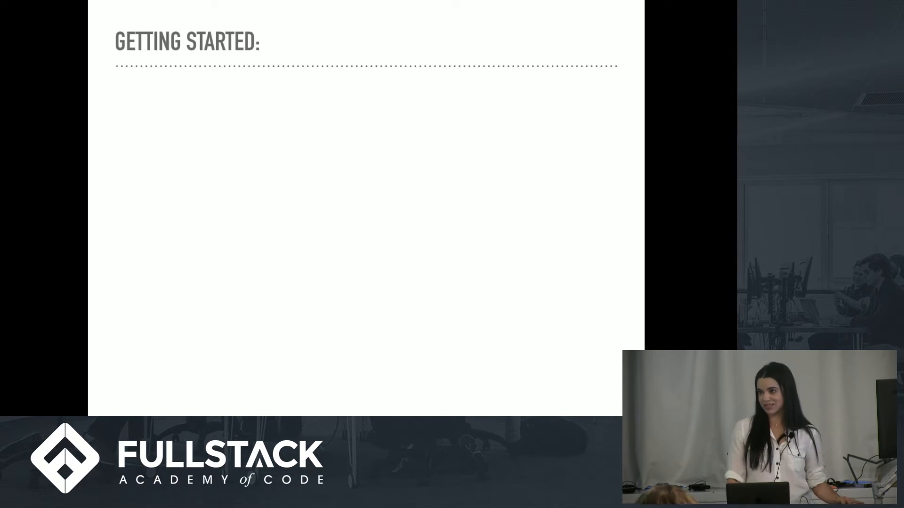
pyautogui.press('right')
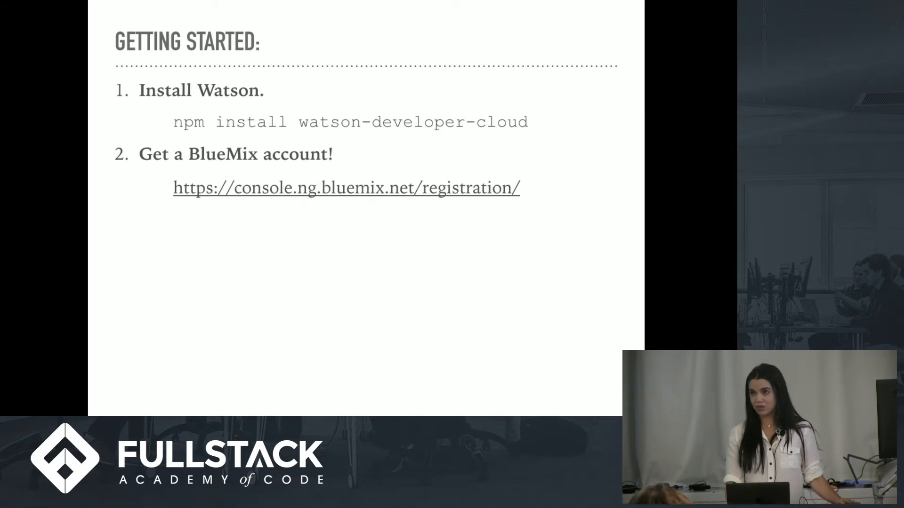
pyautogui.press('right')
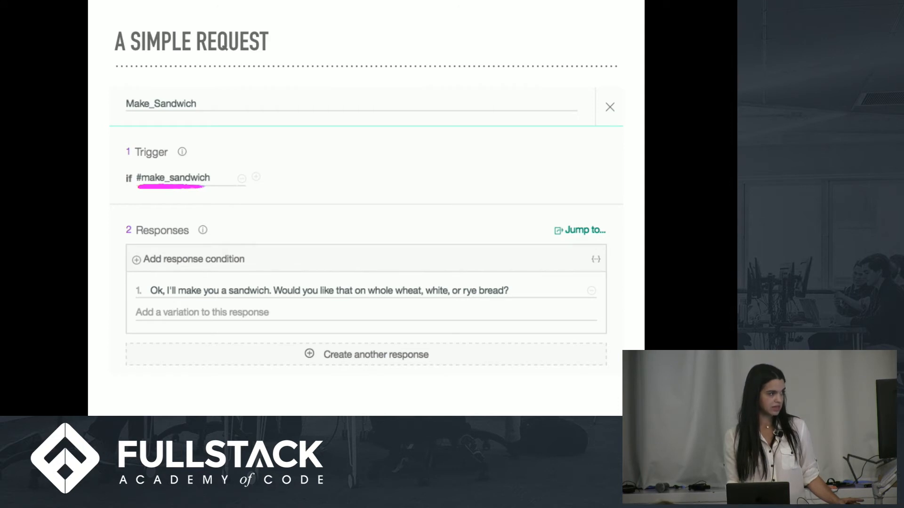
pyautogui.click(596, 258)
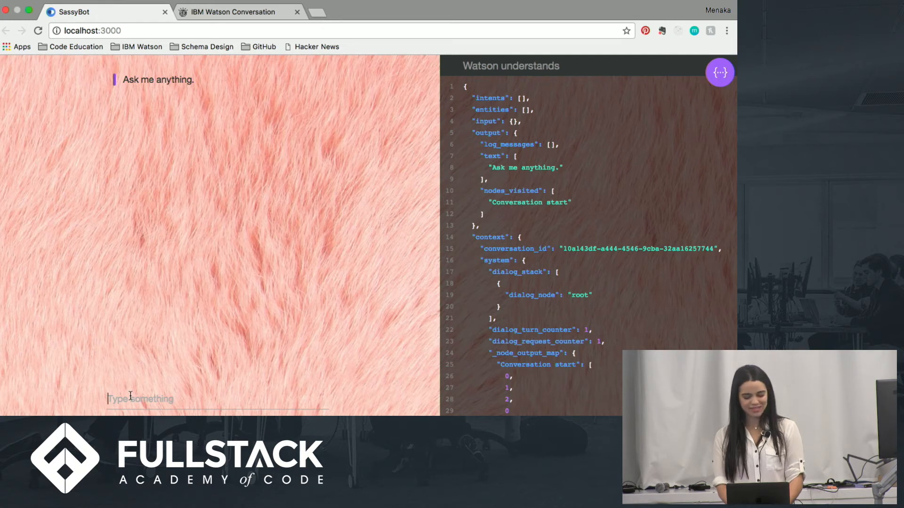
# Step: Chat through the sandwich order: hello, I'm hungry, whole wheat, turkey, then 'now' for the sassy brush-off
pyautogui.write('hello')
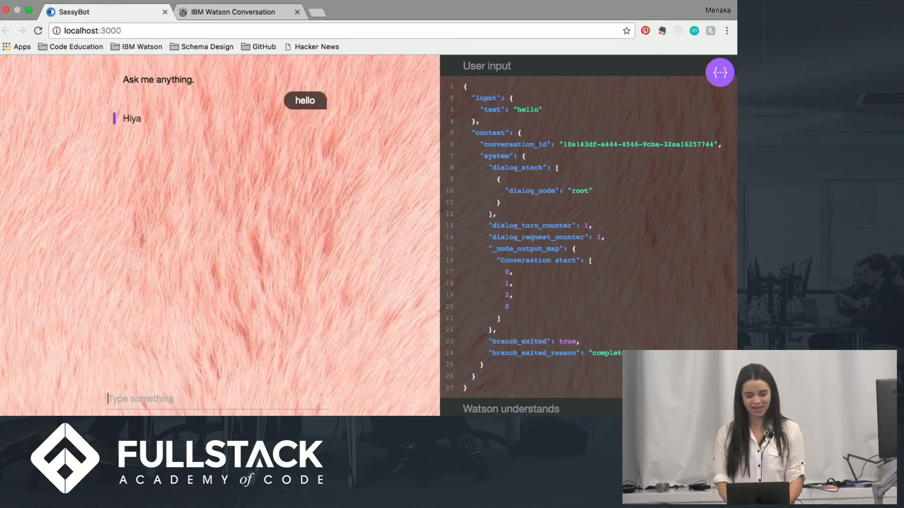
pyautogui.write("i'm hu")
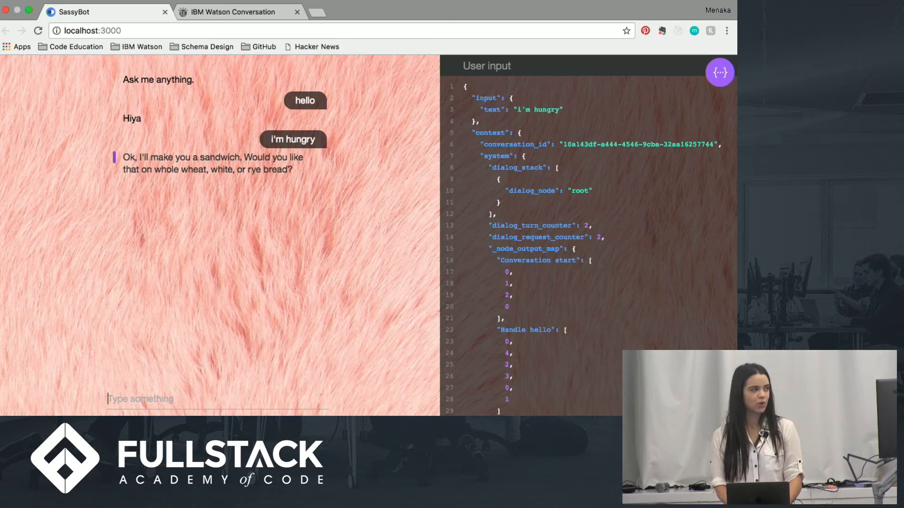
pyautogui.write('whol')
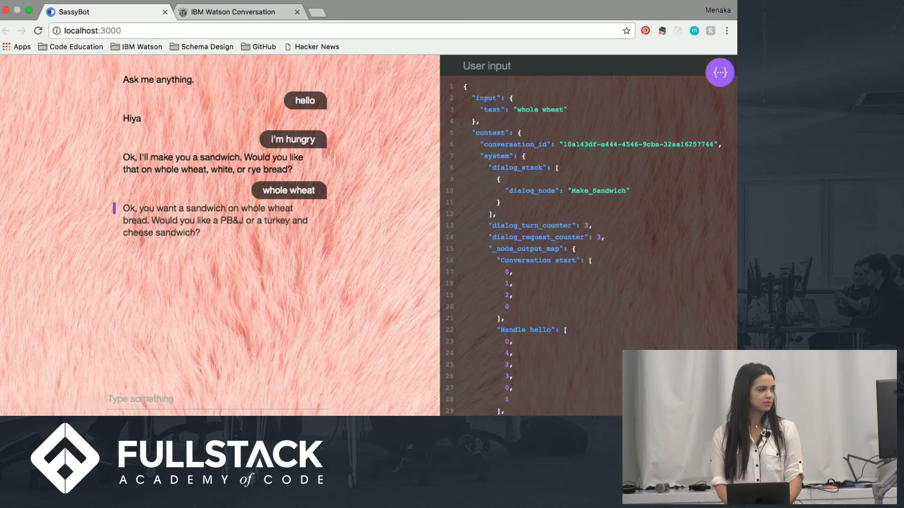
pyautogui.write('tu')
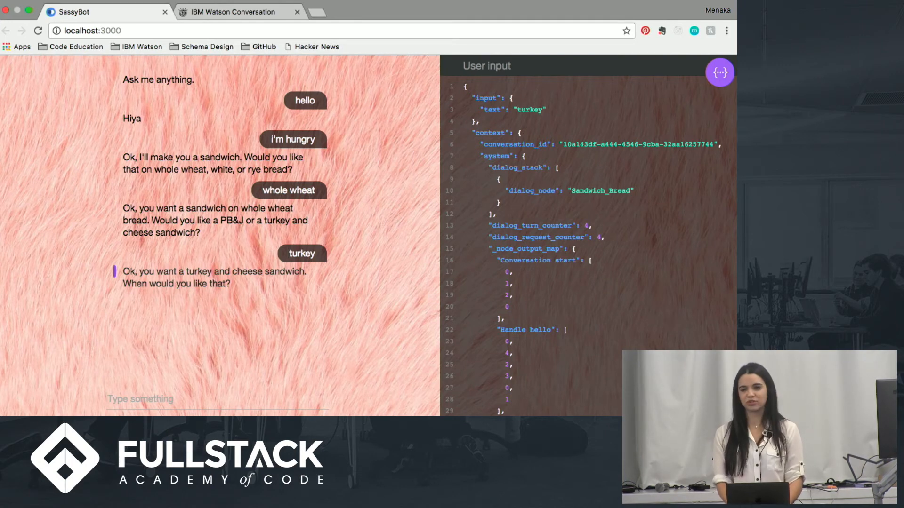
pyautogui.write('now')
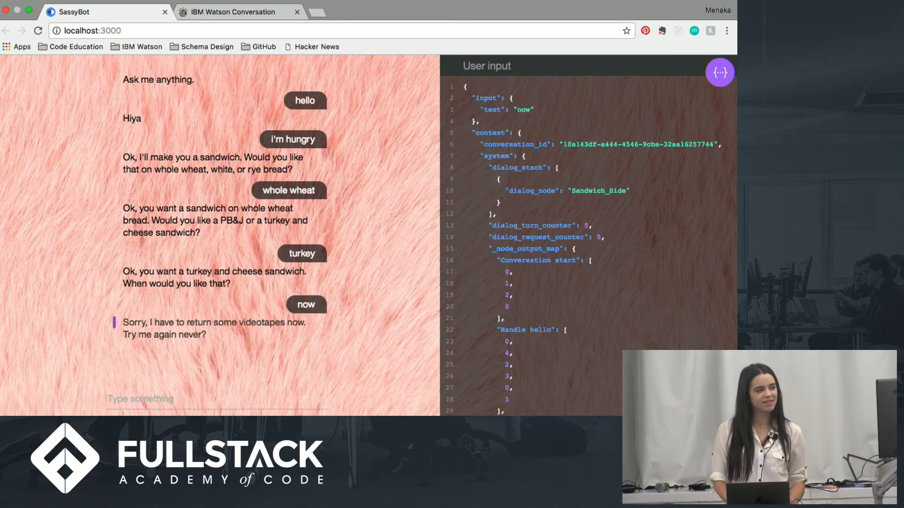
pyautogui.moveTo(376, 351)
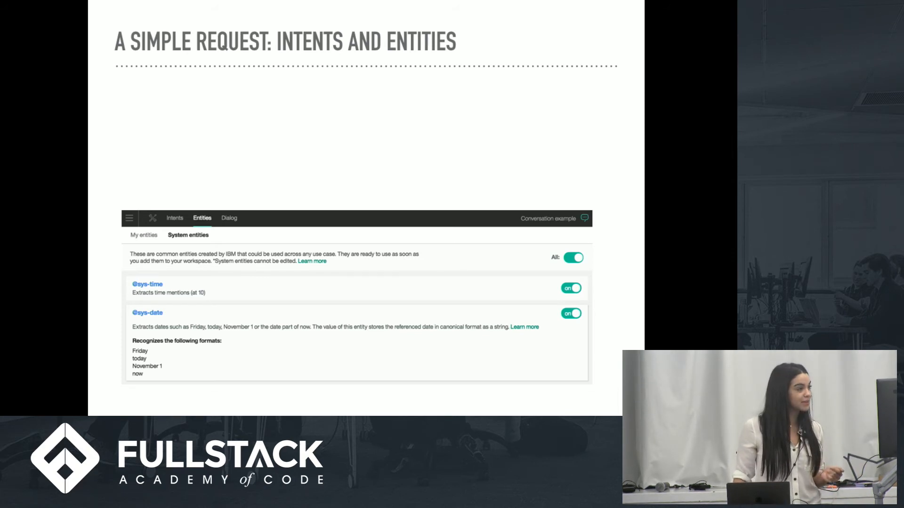
pyautogui.press('Right')
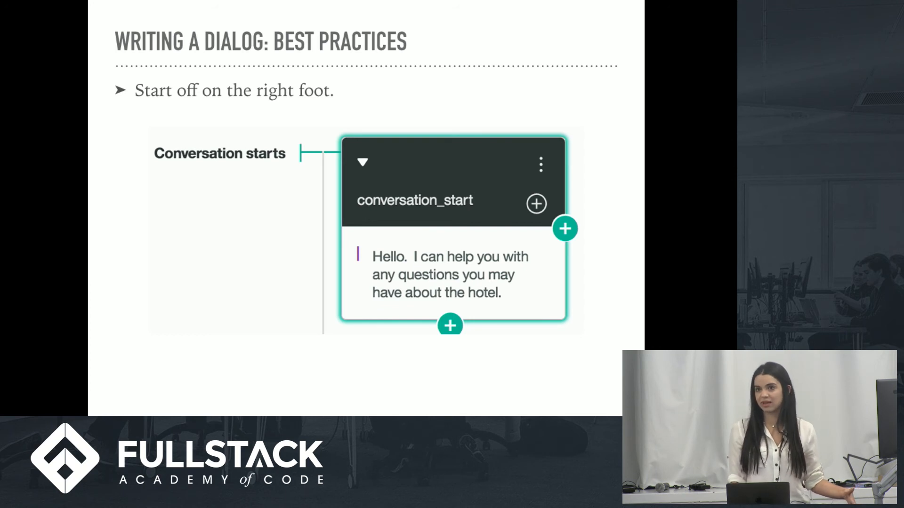
# Step: Advance from the 'Start off on the right foot' tip to the 'Inject personality' slide
pyautogui.press('Right')
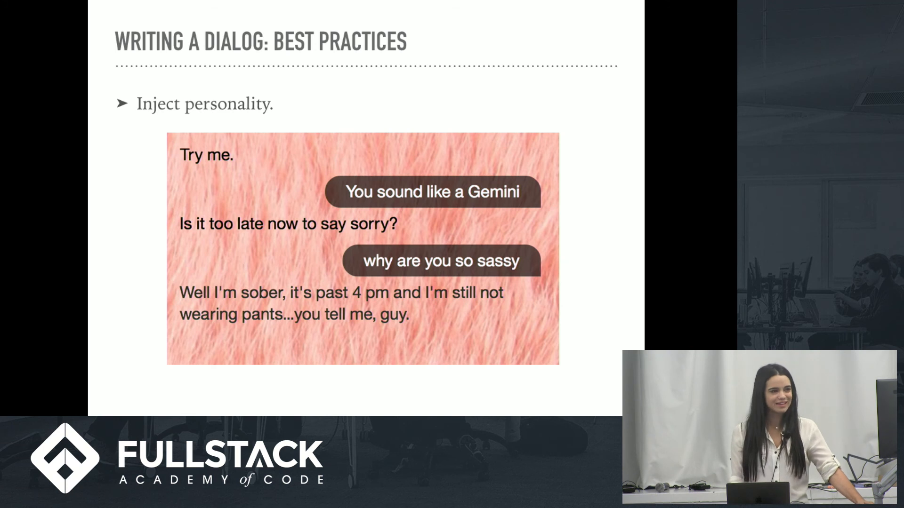
# Step: Advance through 'Review, revise, repeat' to reach the Final Thoughts slide
pyautogui.press('Right')
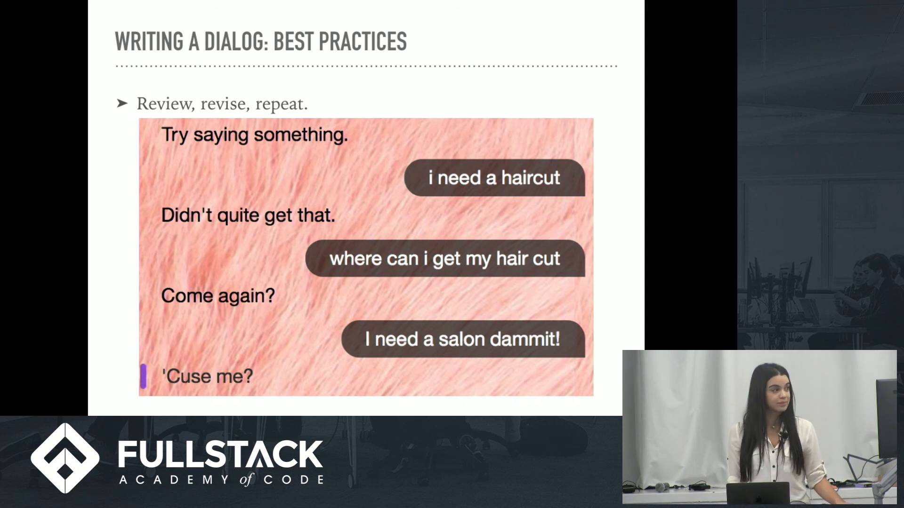
pyautogui.press('Right')
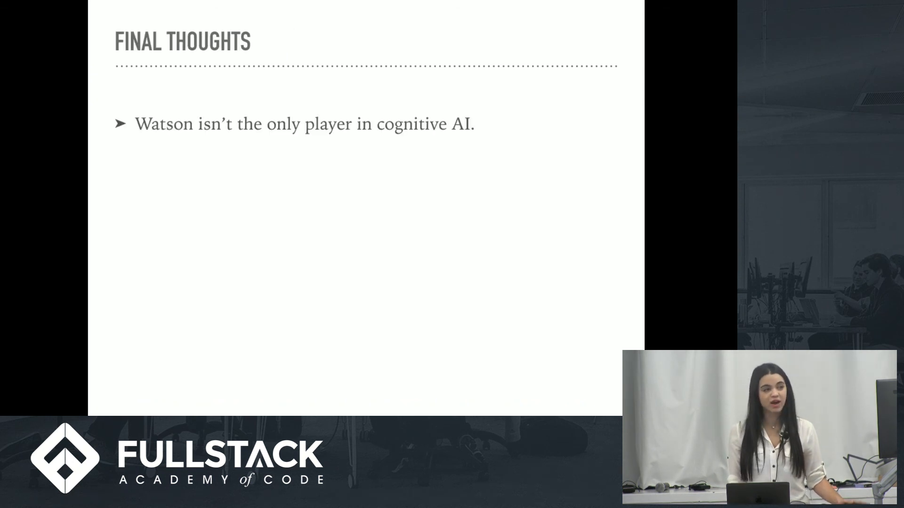